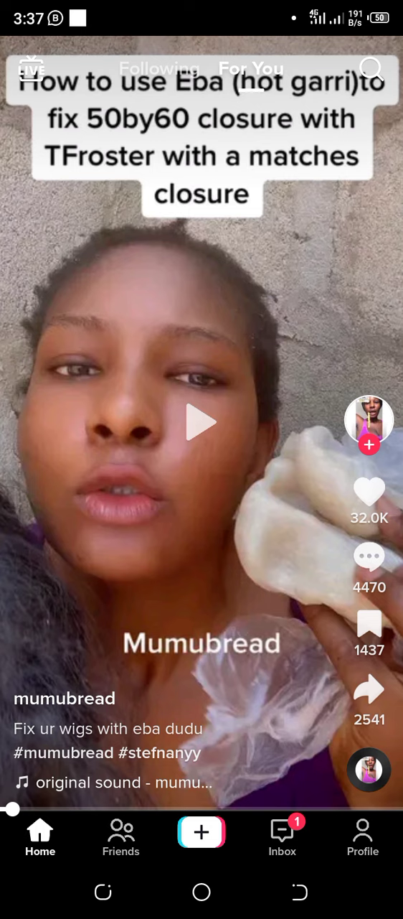
Step: Switch from the For You feed to the account's own profile page
{"action": "left_click", "coordinate": [362, 831]}
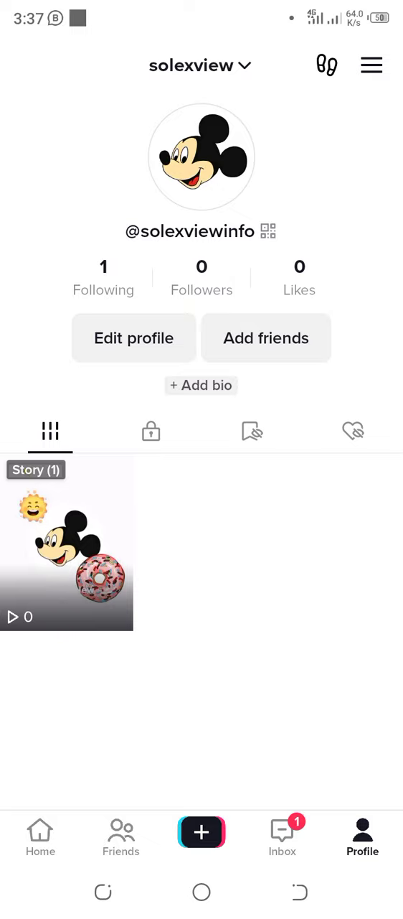
{"action": "left_click", "coordinate": [371, 65]}
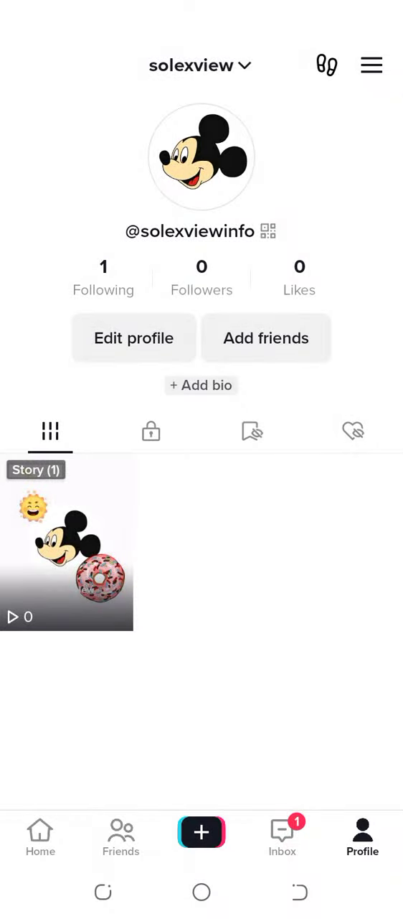
Step: Go through Settings and privacy to the Privacy settings page
{"action": "left_click", "coordinate": [371, 65]}
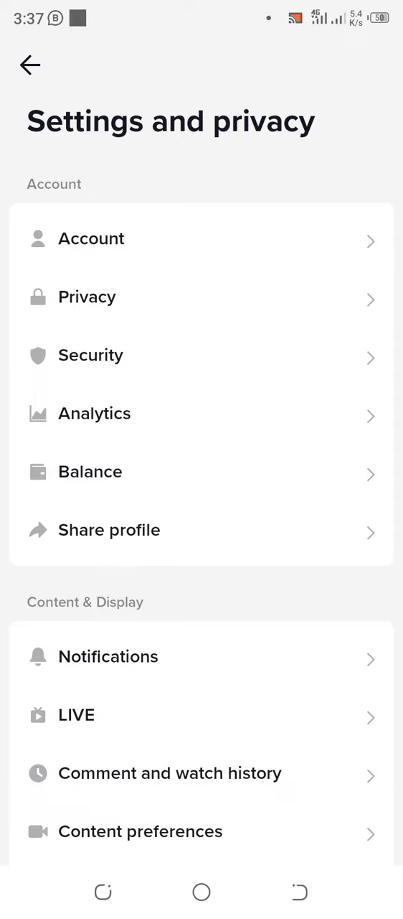
{"action": "left_click", "coordinate": [86, 297]}
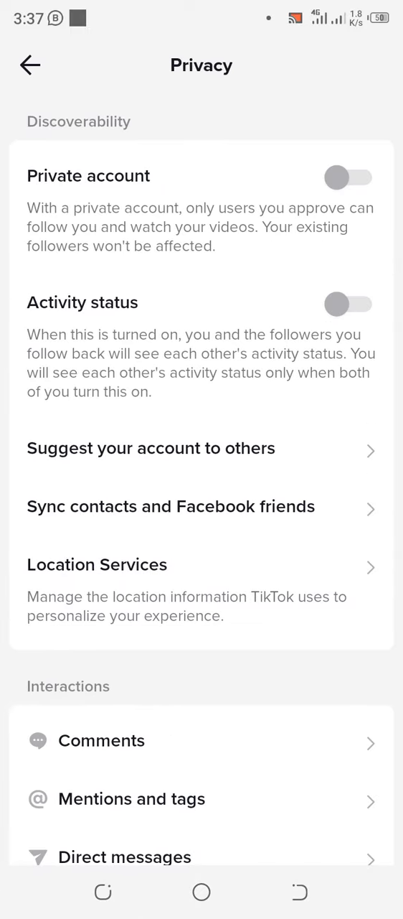
Step: Set the Direct messages privacy option to 'No one' and close the options sheet
{"action": "scroll", "scroll_direction": "down", "scroll_amount": 3}
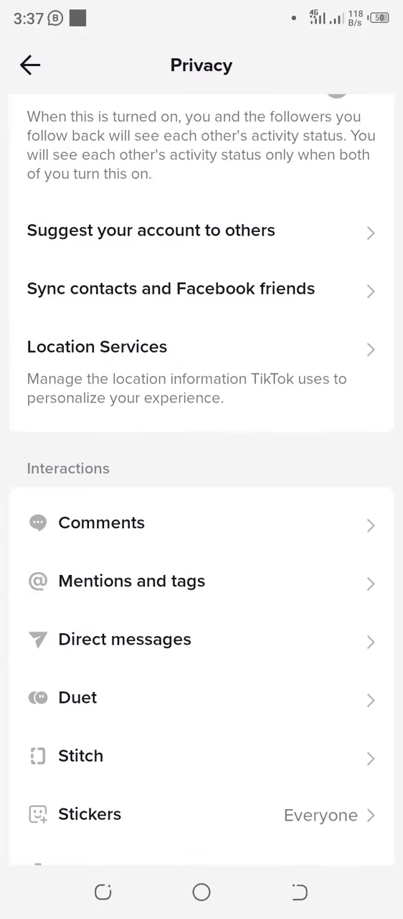
{"action": "left_click", "coordinate": [125, 639]}
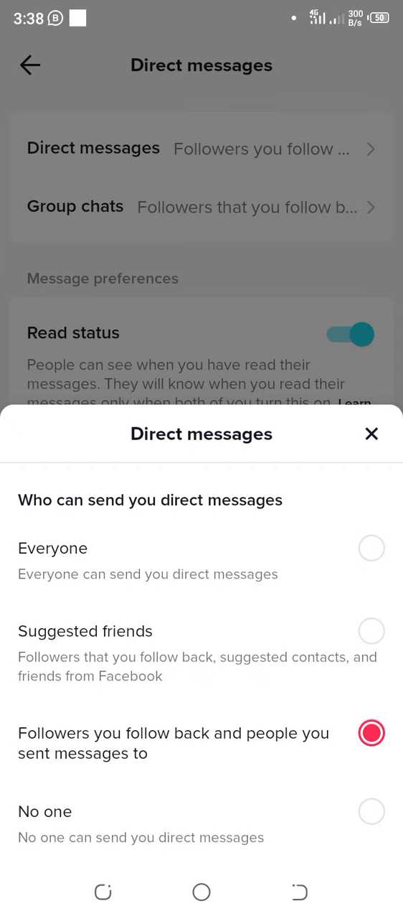
{"action": "left_click", "coordinate": [375, 811]}
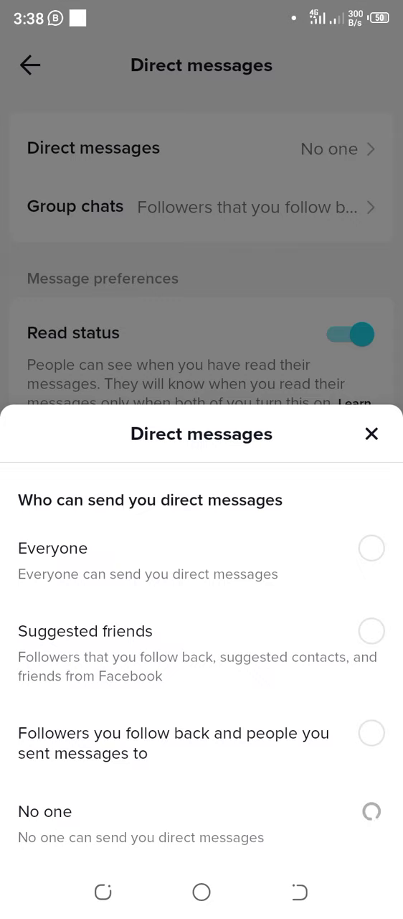
{"action": "left_click", "coordinate": [371, 810]}
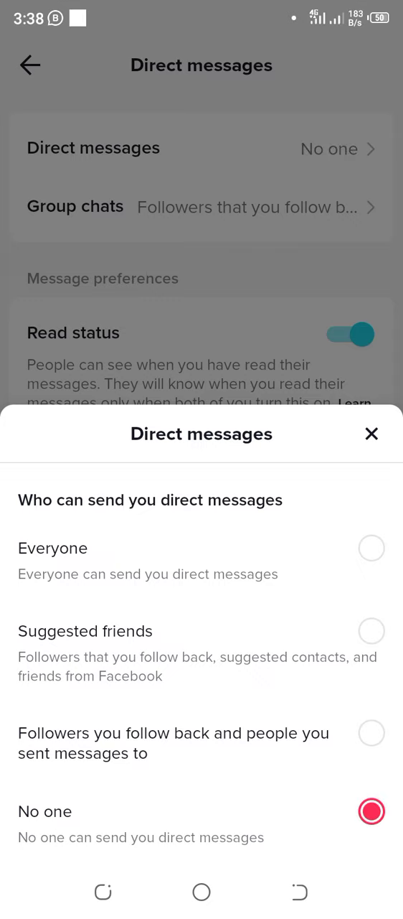
{"action": "left_click", "coordinate": [370, 435]}
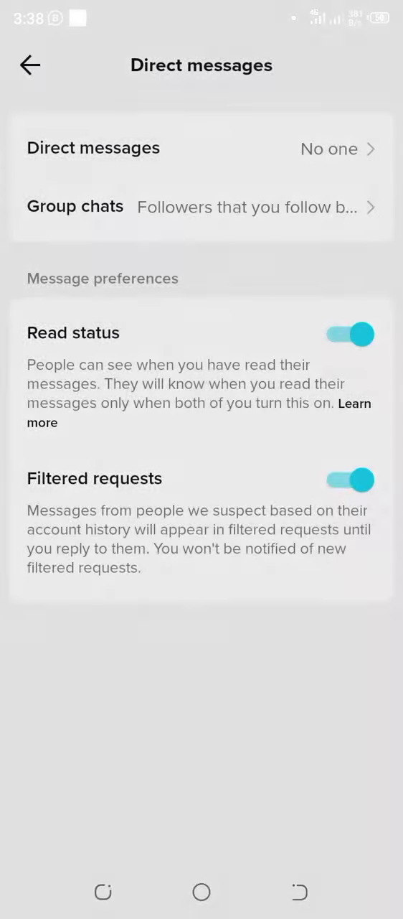